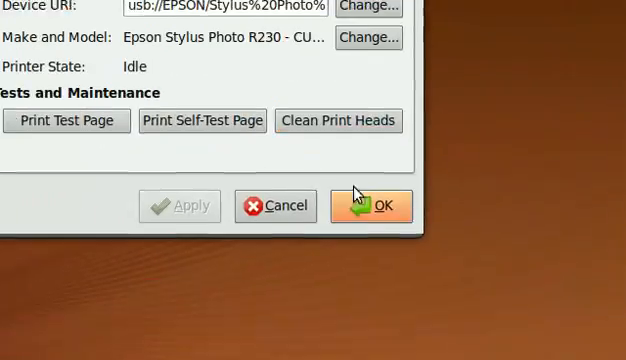
- Confirm the Epson Stylus Photo R230 properties with OK, closing the dialog
left_click(379, 206)
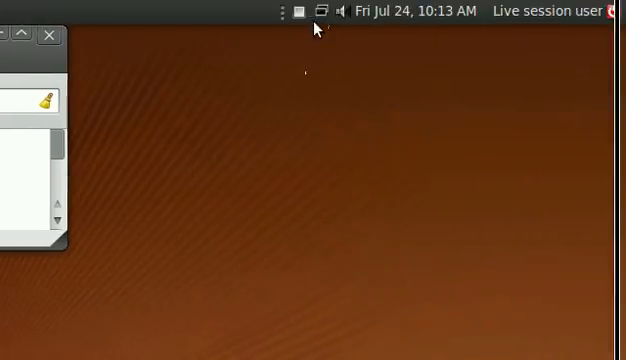